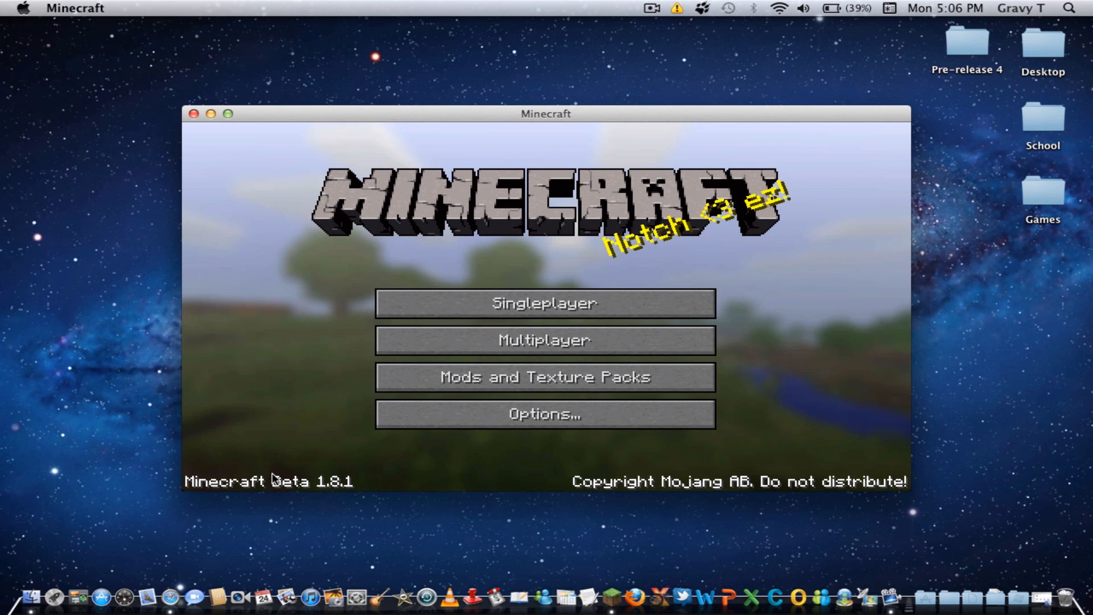
pyautogui.moveTo(351, 491)
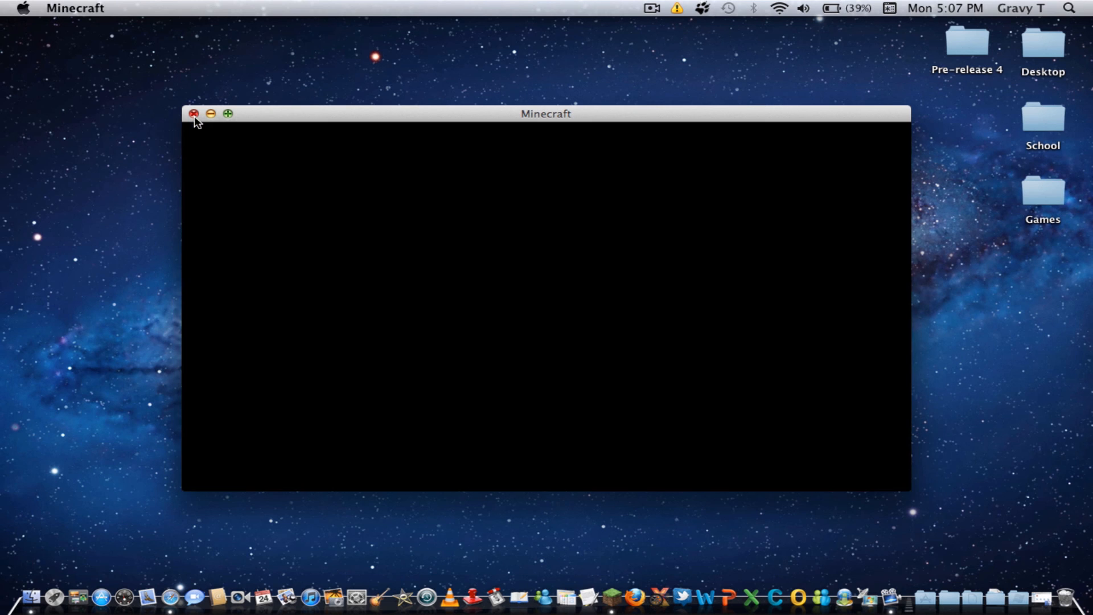
# Step: Close the Minecraft game window and the Pre-release 4 folder window
pyautogui.click(193, 113)
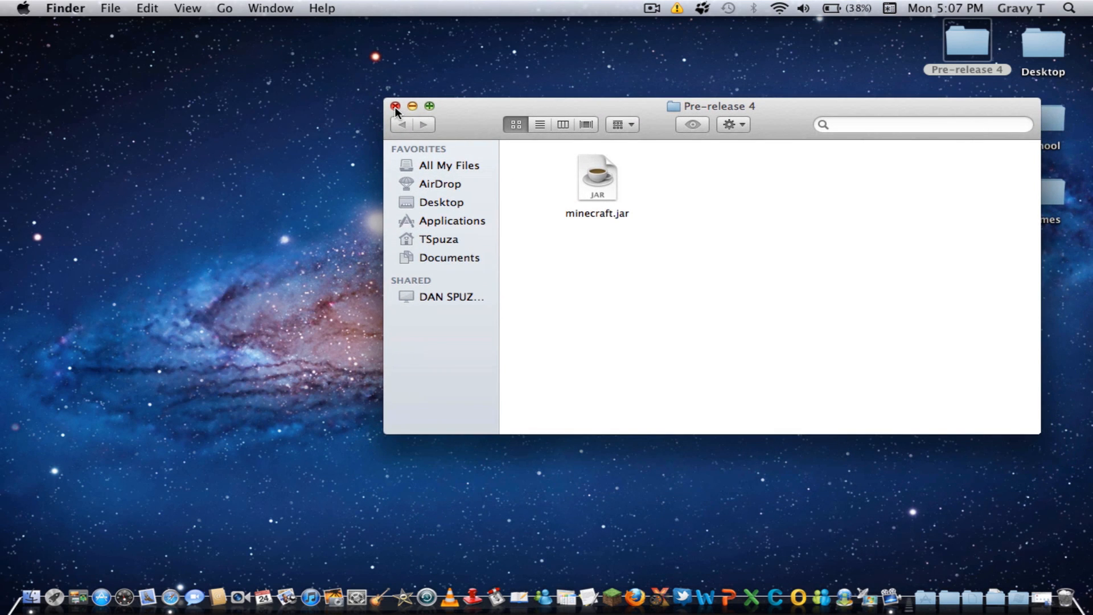
pyautogui.click(395, 106)
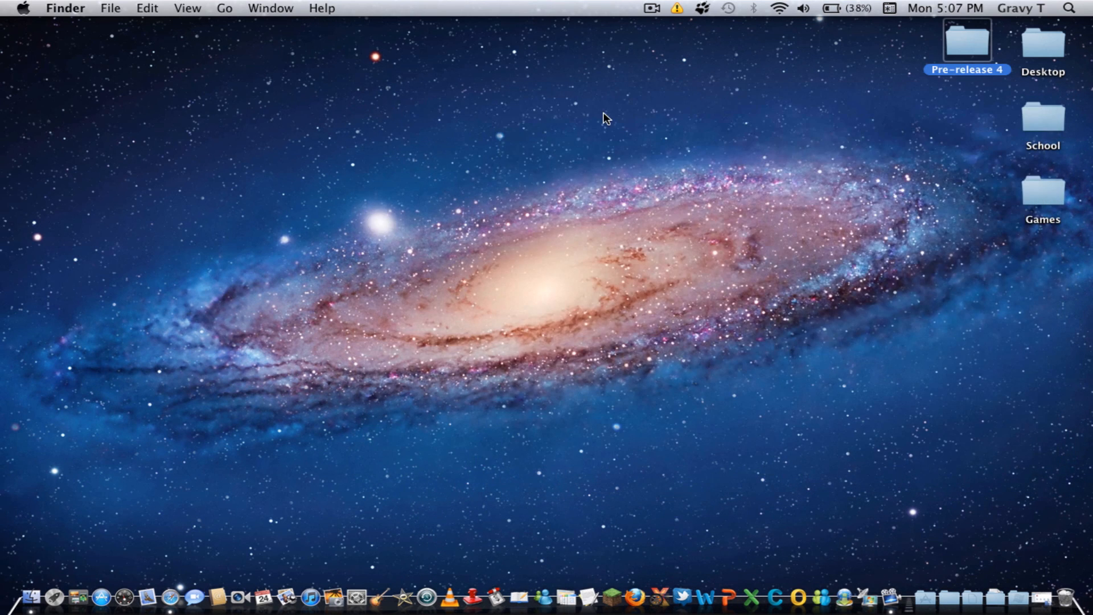
pyautogui.moveTo(32, 592)
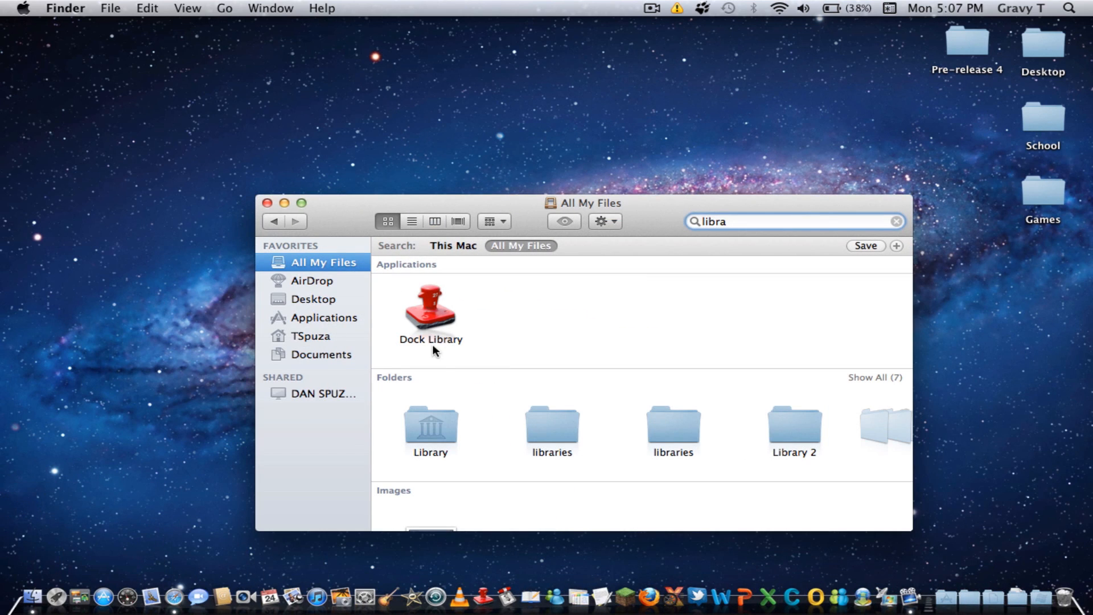
# Step: Navigate Library > Application Support > minecraft to reach the folder with bin, saves and resources
pyautogui.click(430, 422)
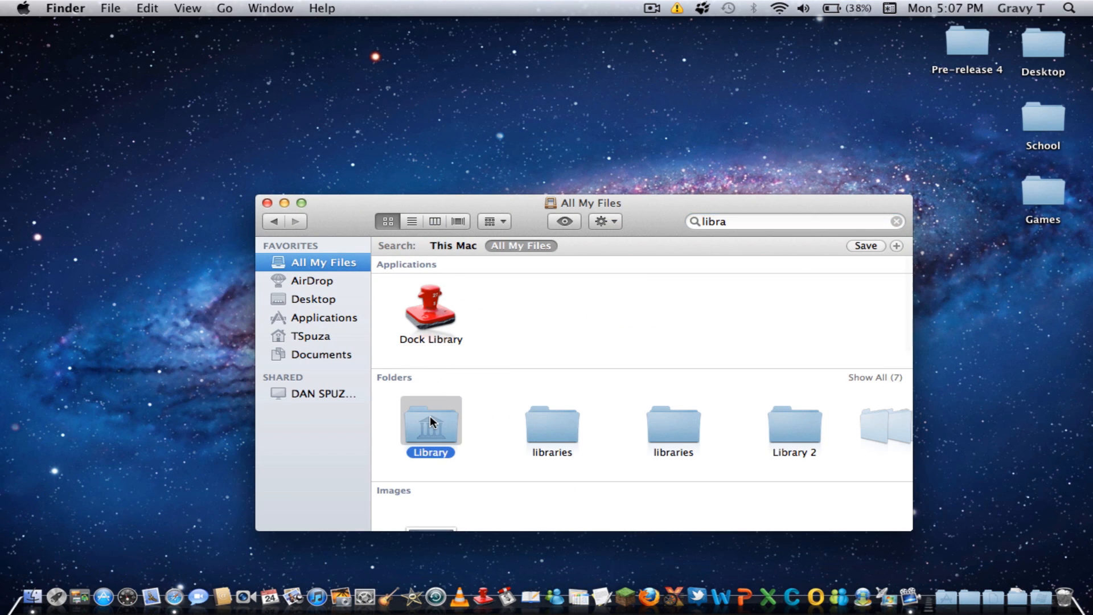
pyautogui.doubleClick(431, 422)
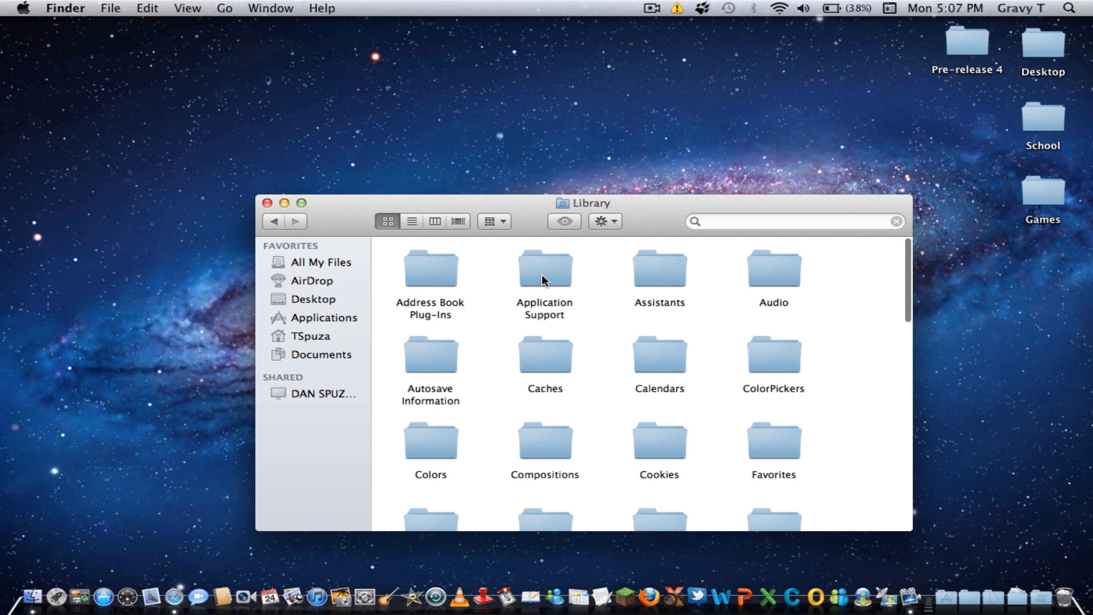
pyautogui.doubleClick(544, 268)
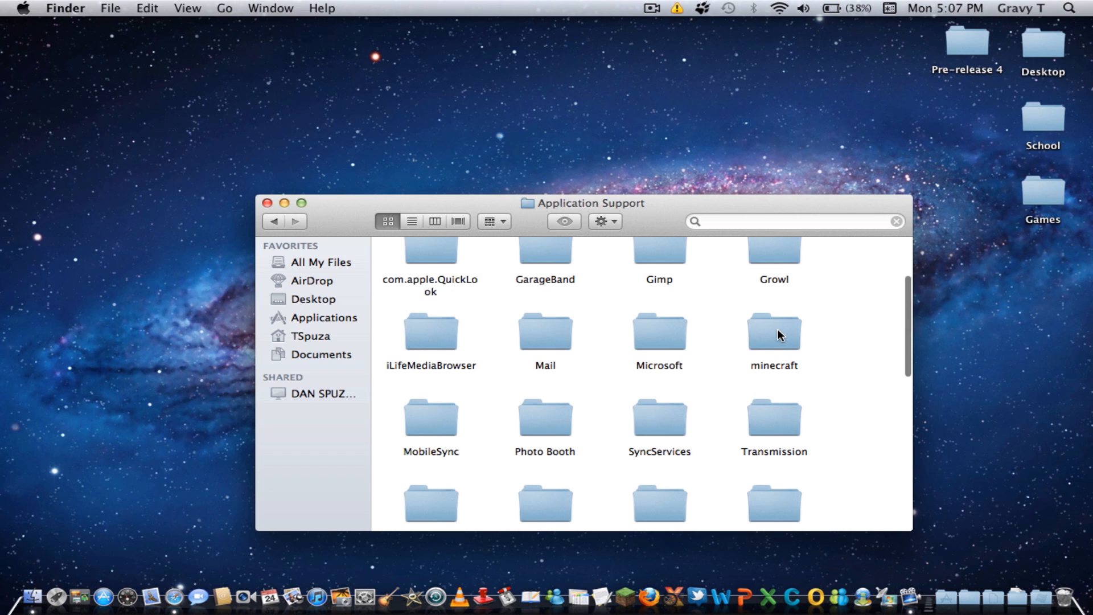
pyautogui.doubleClick(773, 335)
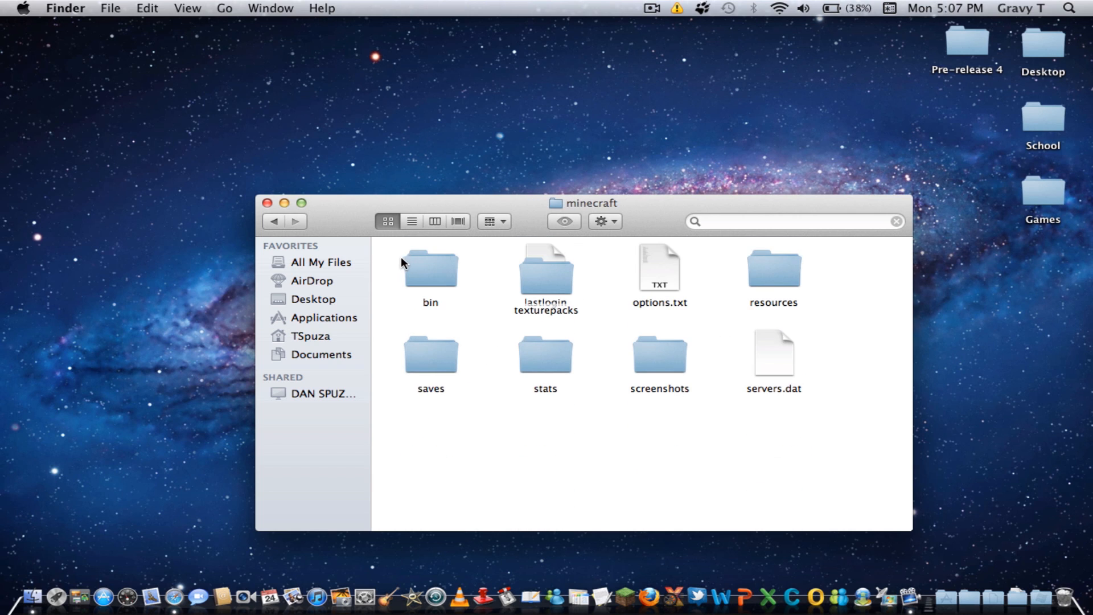
# Step: Open the bin folder and move the old minecraft.jar out to the desktop
pyautogui.doubleClick(431, 267)
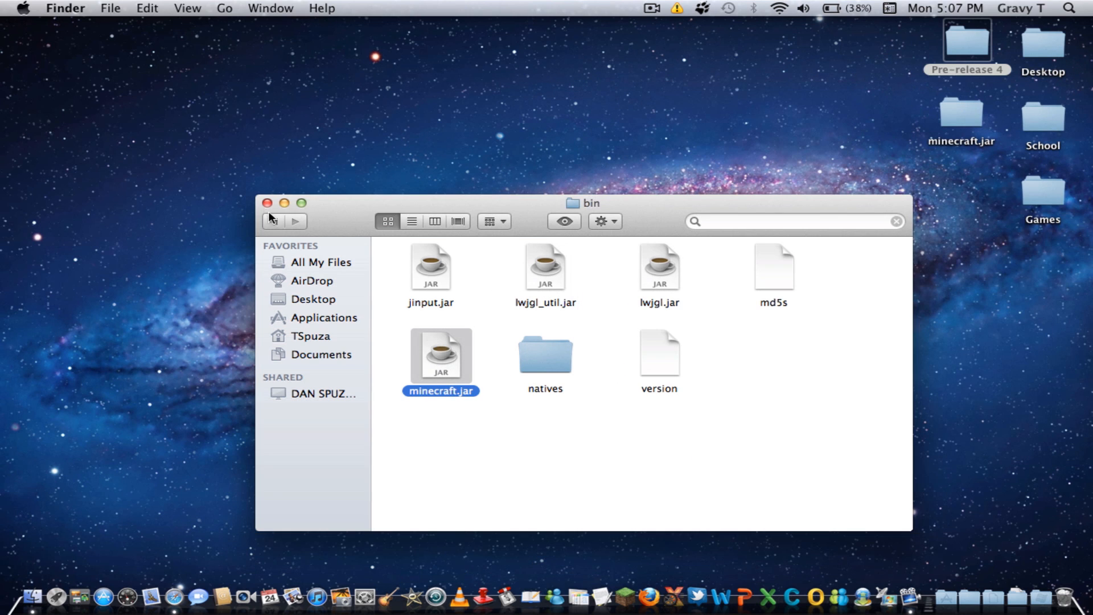
pyautogui.click(266, 202)
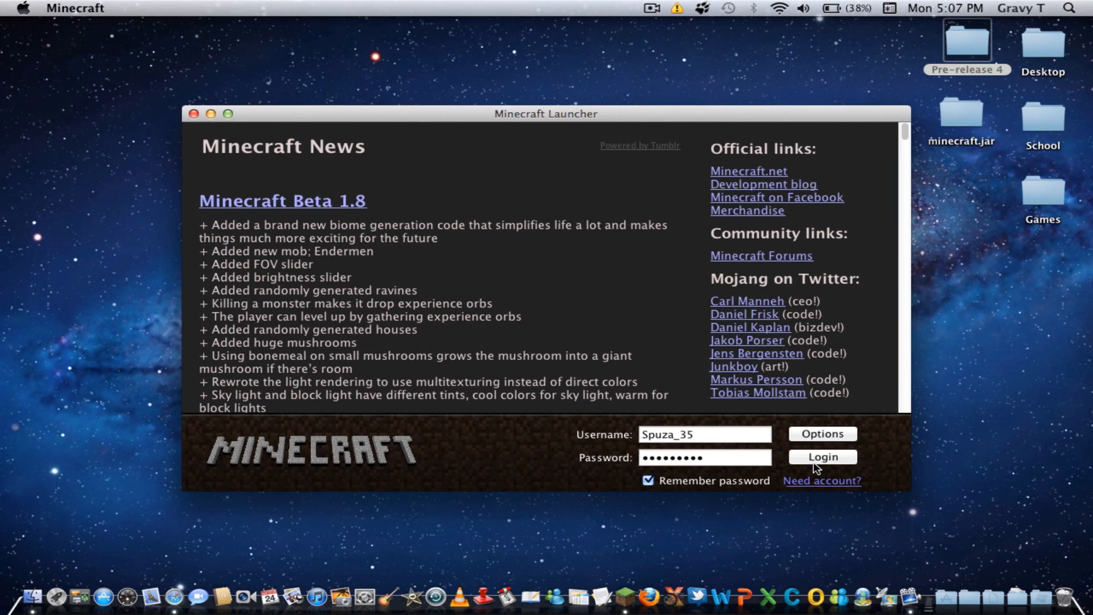
# Step: Log in through the Minecraft Launcher to start Beta 1.9 Prerelease 4
pyautogui.click(821, 457)
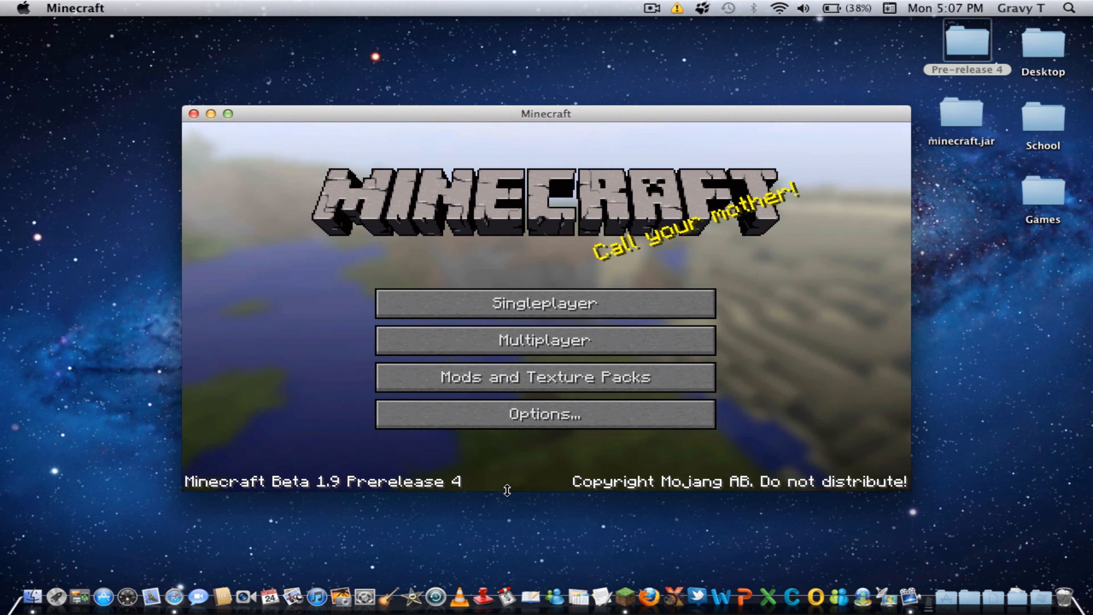
pyautogui.moveTo(646, 18)
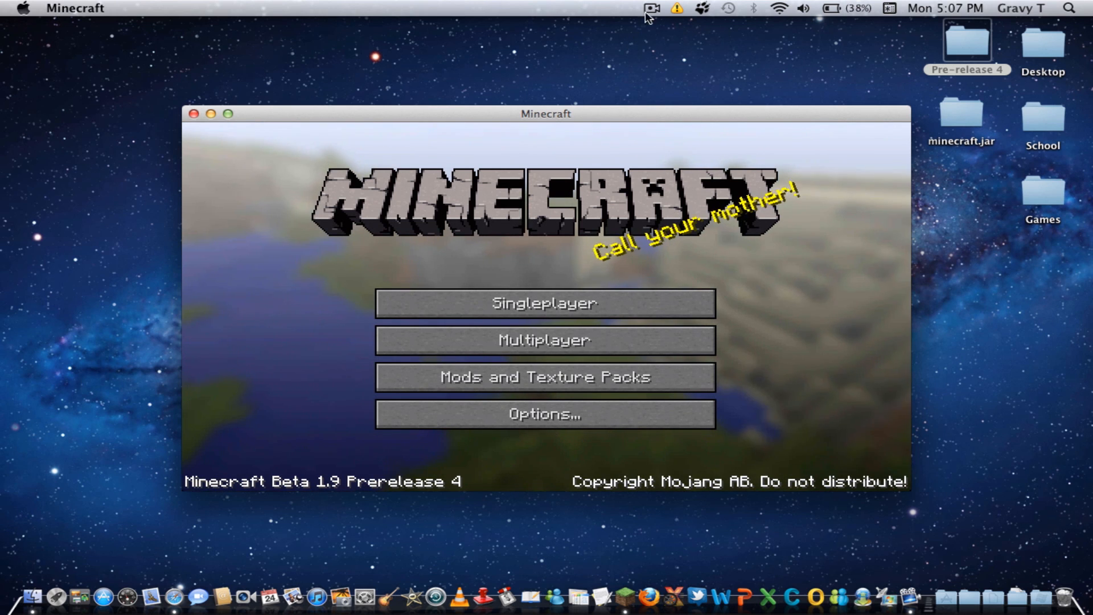